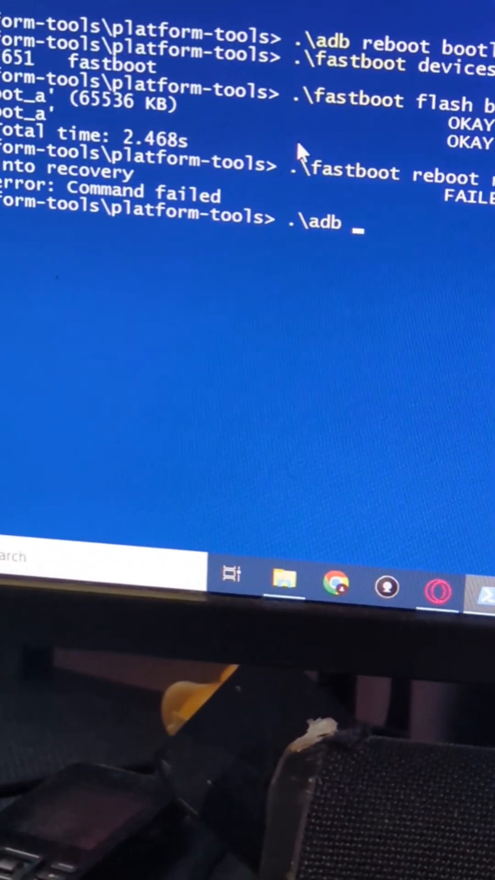
{"action": "type", "text": "devices"}
{"action": "type", "text": "."}
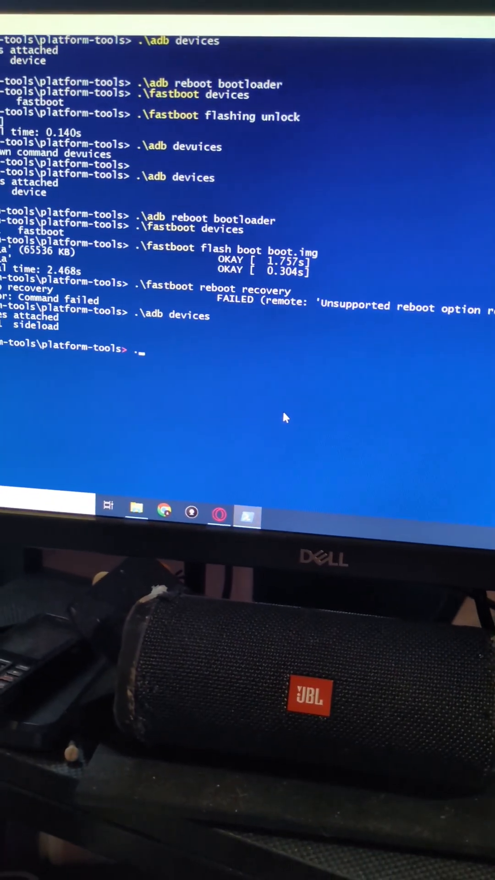
{"action": "type", "text": "a"}
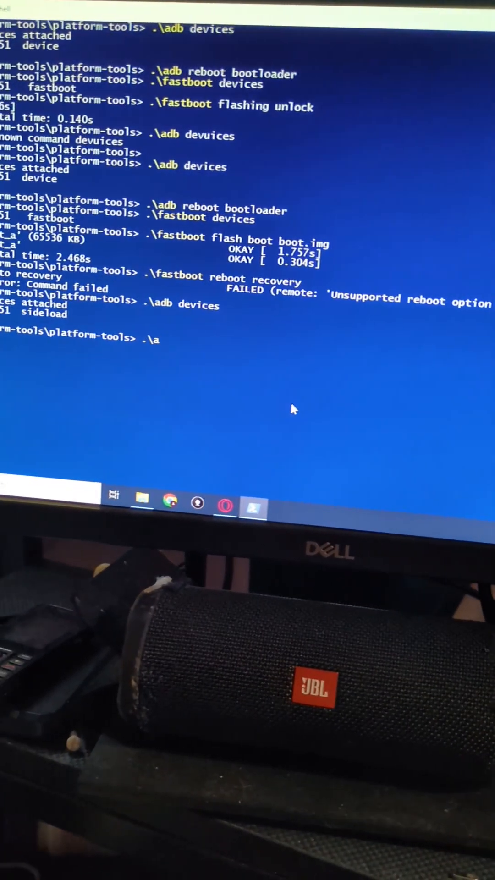
{"action": "type", "text": "db s"}
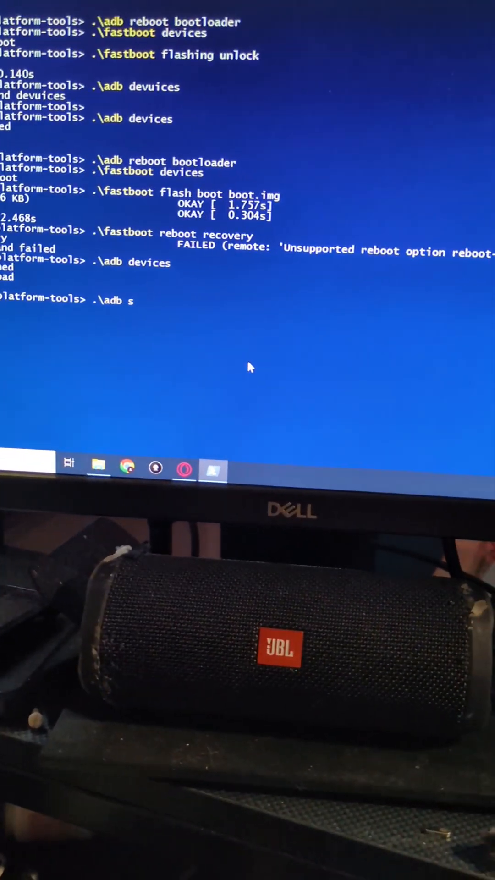
{"action": "type", "text": "ideload"}
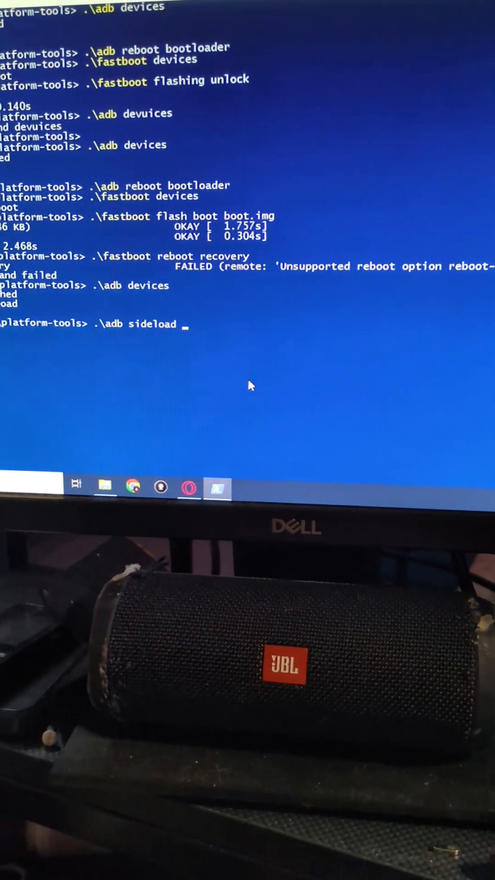
{"action": "type", "text": "p"}
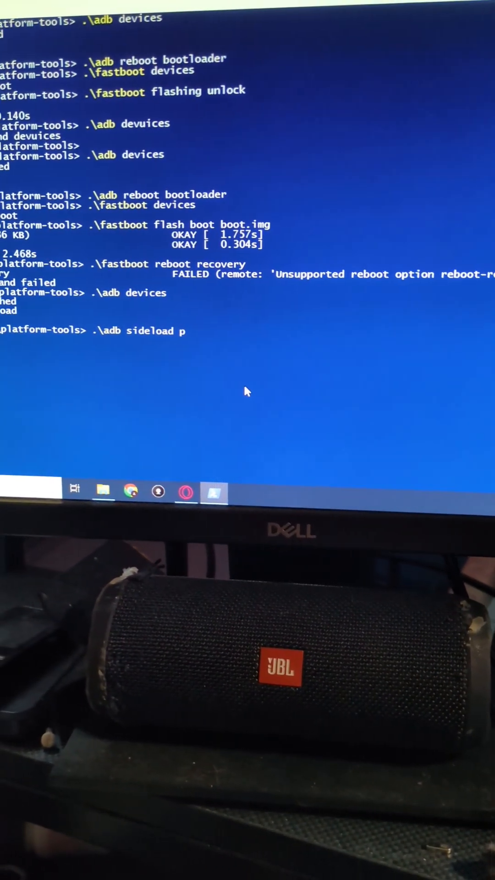
{"action": "type", "text": "4a."}
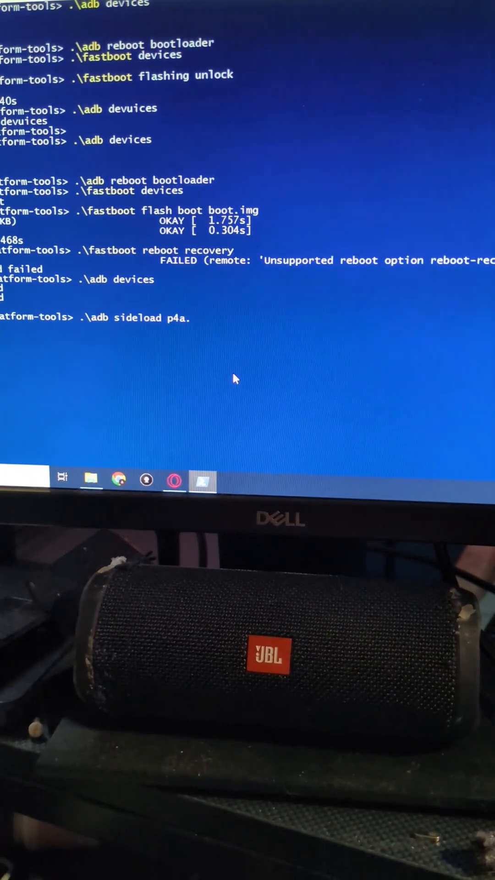
{"action": "type", "text": "zip"}
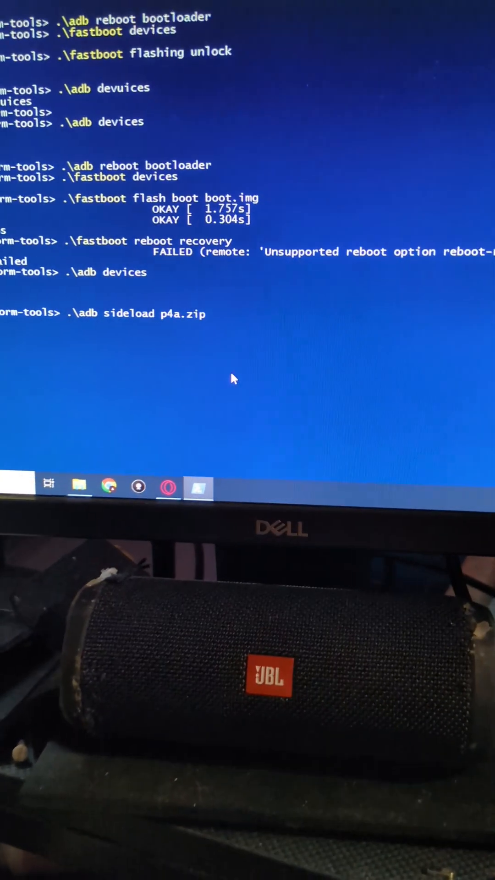